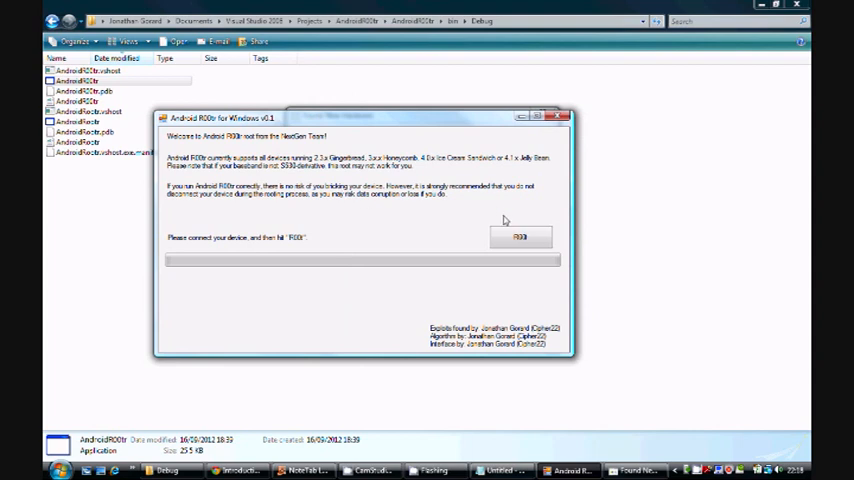
Start rooting the connected device and let the progress bar fill until the congratulations dialog appears
{"action": "left_click", "coordinate": [520, 238]}
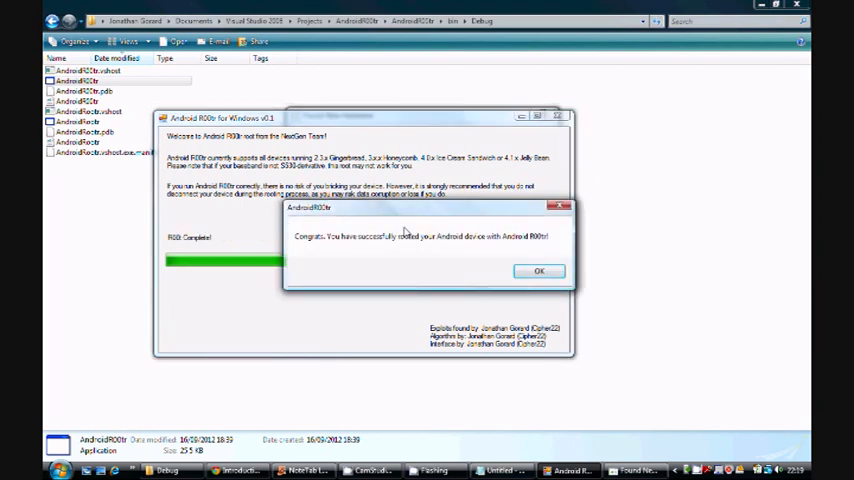
Dismiss the congratulations dialog, leaving the full green bar and 'R00t Completed!' shown
{"action": "left_click", "coordinate": [540, 272]}
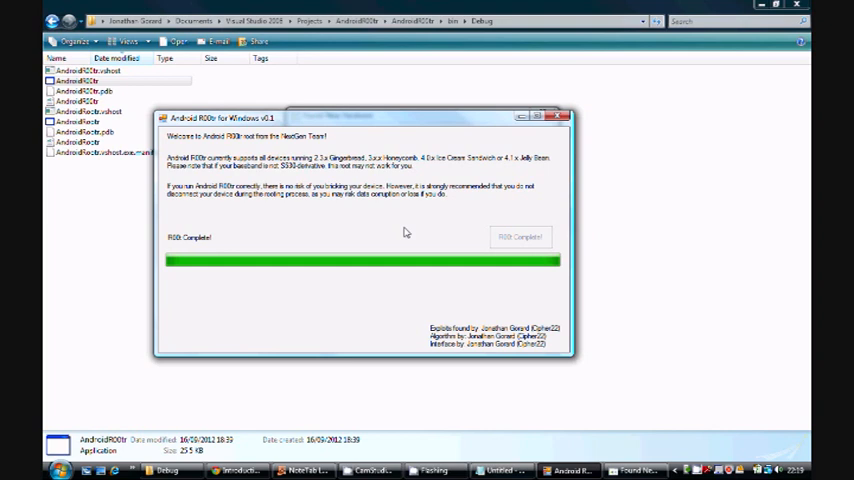
{"action": "mouse_move", "coordinate": [406, 336]}
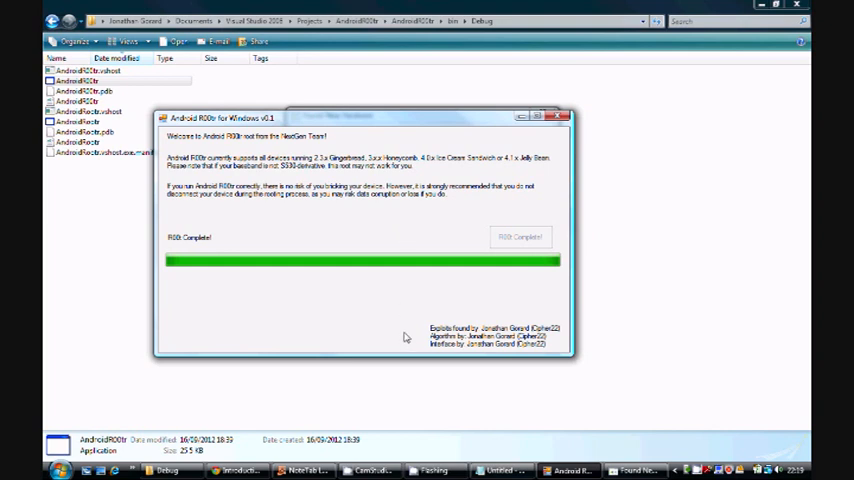